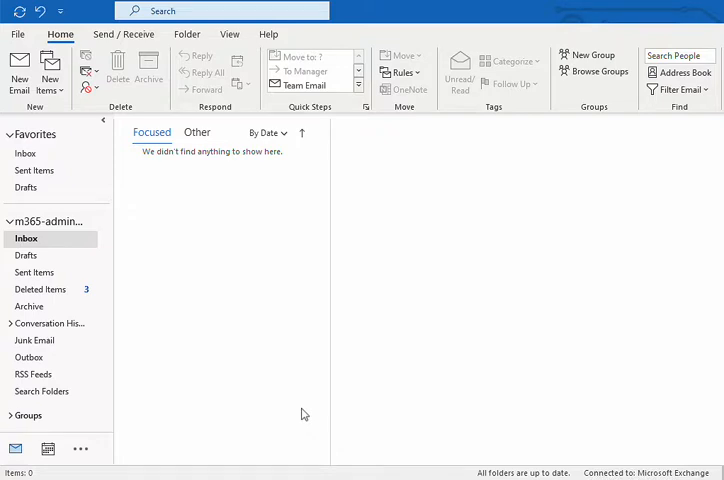
{"action": "mouse_move", "coordinate": [383, 313]}
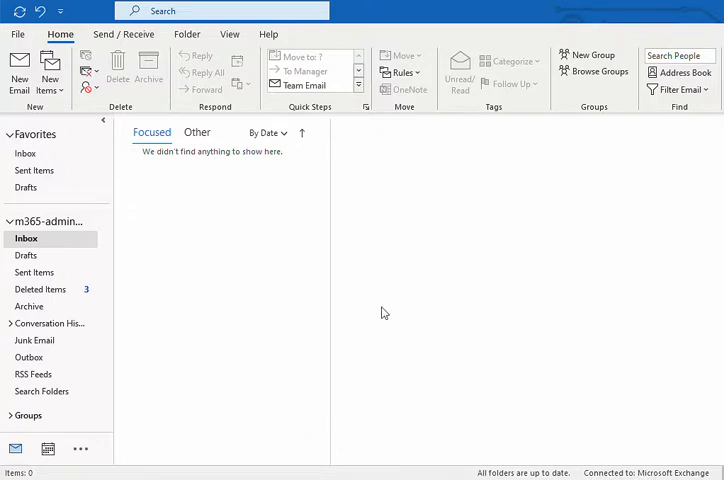
- Open the address book and switch to the Offline Global Address List
{"action": "left_click", "coordinate": [683, 73]}
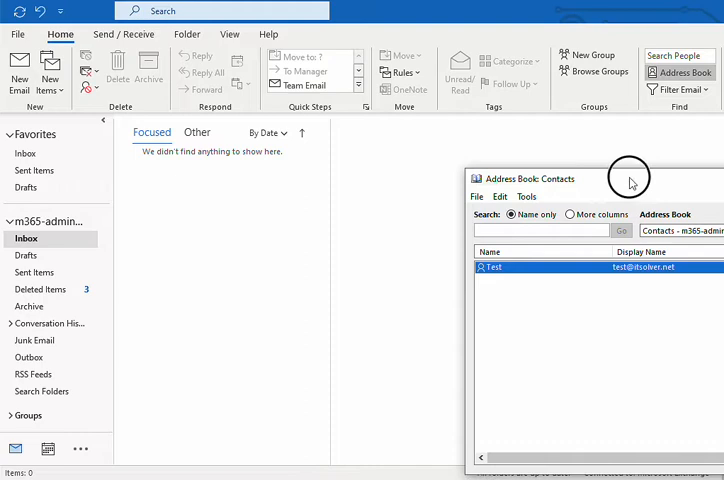
{"action": "left_click", "coordinate": [573, 211]}
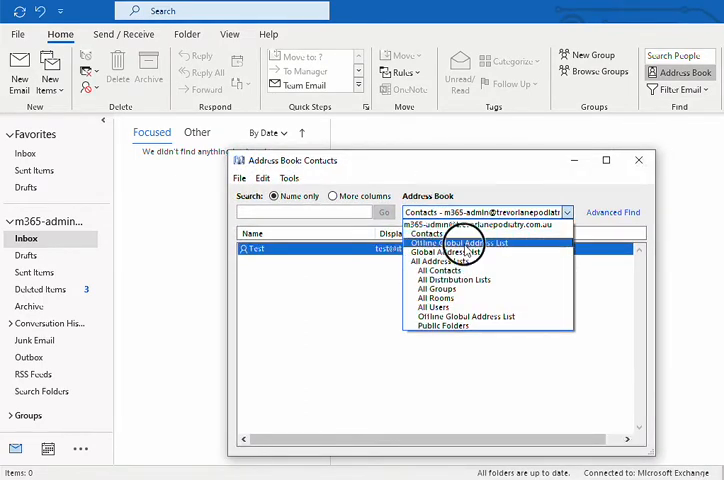
{"action": "left_click", "coordinate": [469, 242]}
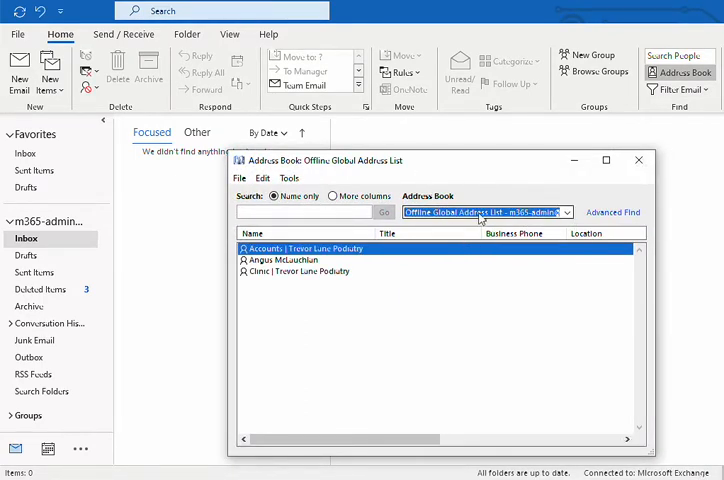
- Open Tools > Options in the Address Book to reach the Addressing settings
{"action": "left_click", "coordinate": [289, 178]}
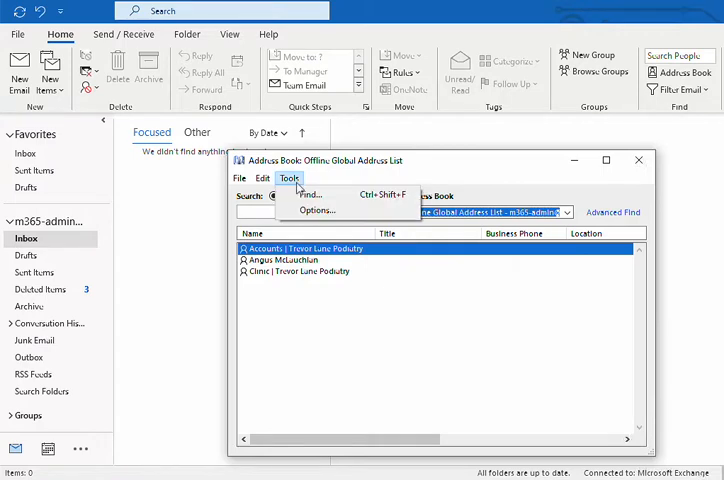
{"action": "left_click", "coordinate": [318, 210]}
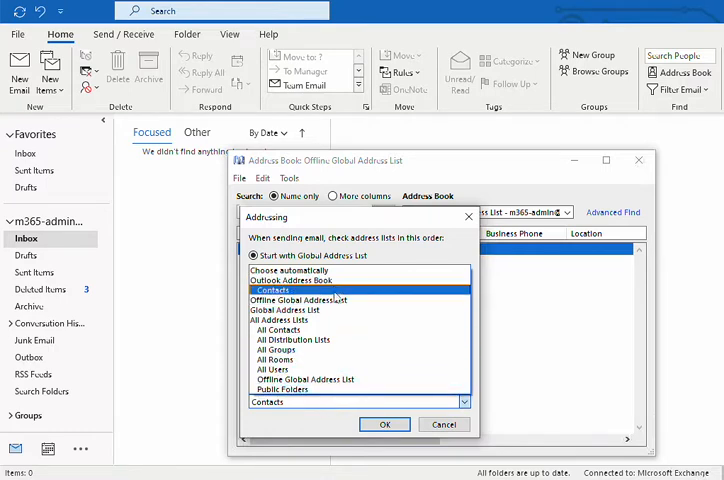
- Choose Contacts as the address list shown first and confirm with OK
{"action": "left_click", "coordinate": [275, 349]}
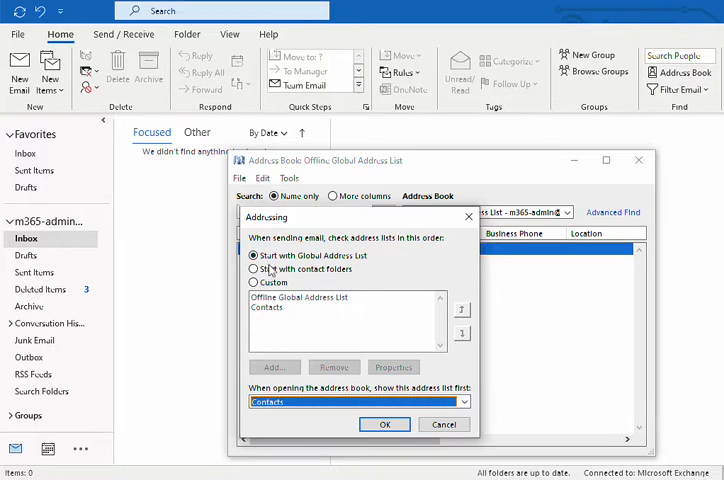
{"action": "mouse_move", "coordinate": [358, 272]}
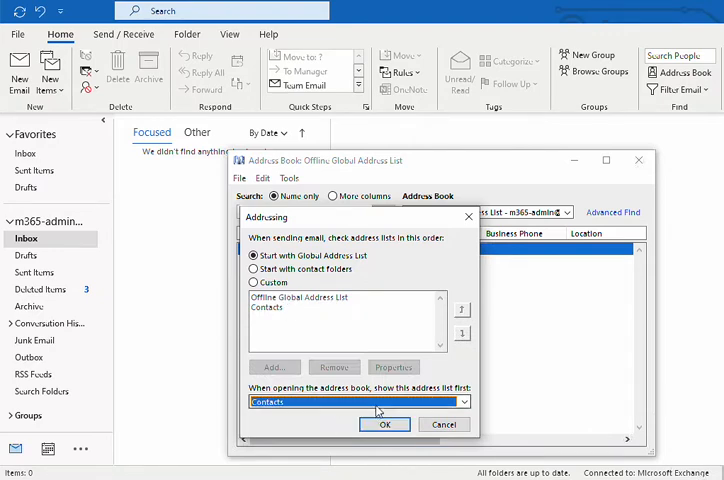
{"action": "left_click", "coordinate": [385, 424]}
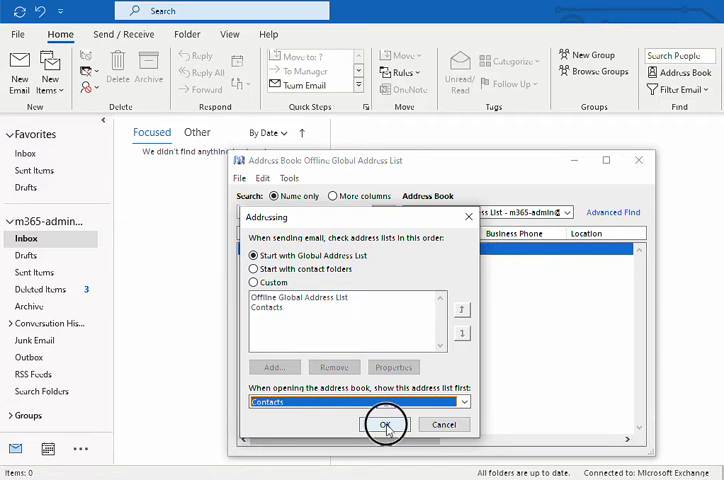